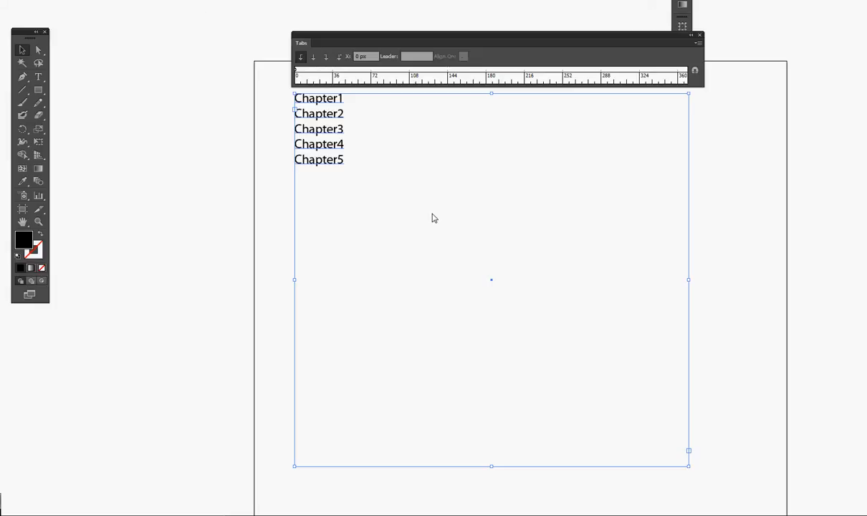
mouse_move(452, 222)
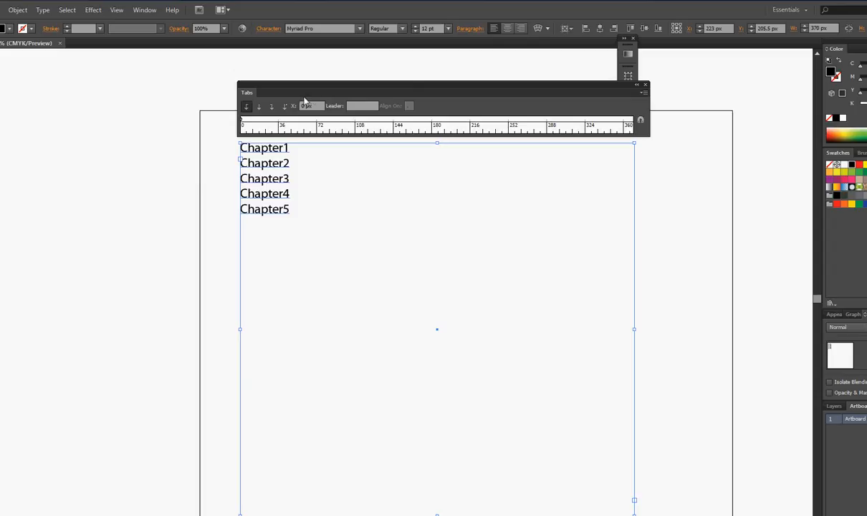
Close the Tabs ruler and bring it back via Window > Type > Tabs for the chapter list
left_click(645, 85)
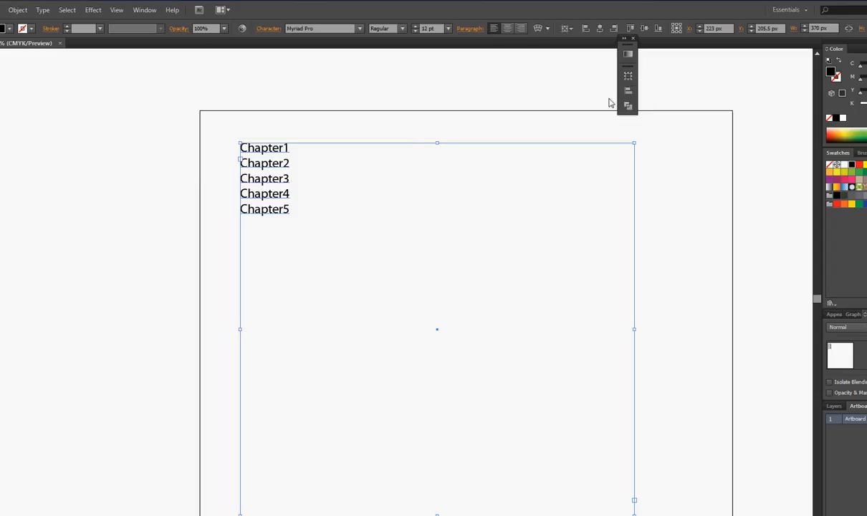
left_click(143, 9)
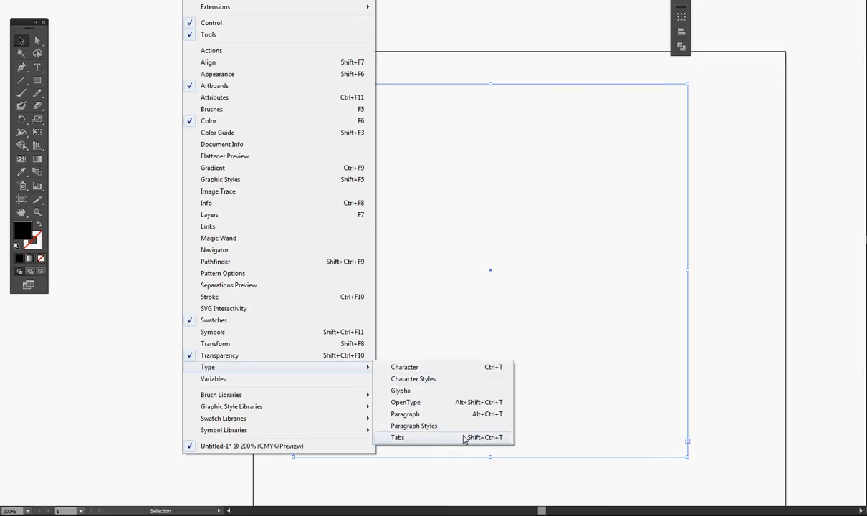
left_click(397, 437)
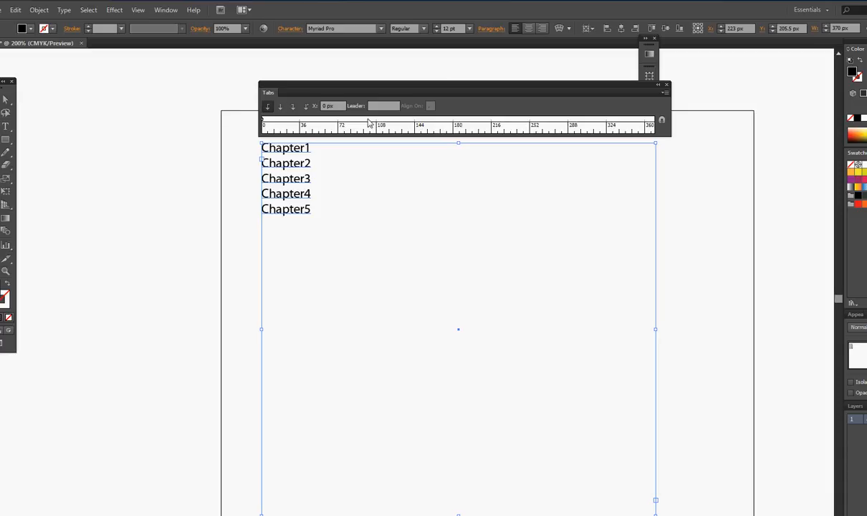
mouse_move(311, 165)
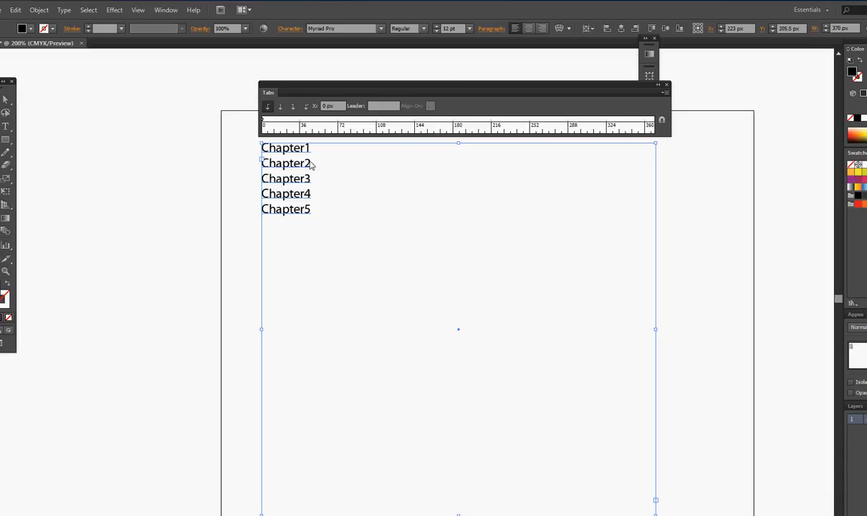
mouse_move(387, 120)
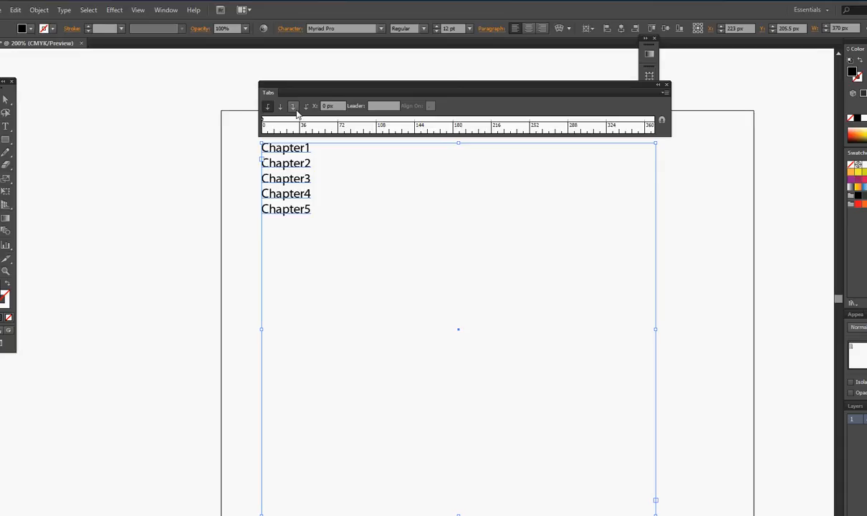
mouse_move(292, 106)
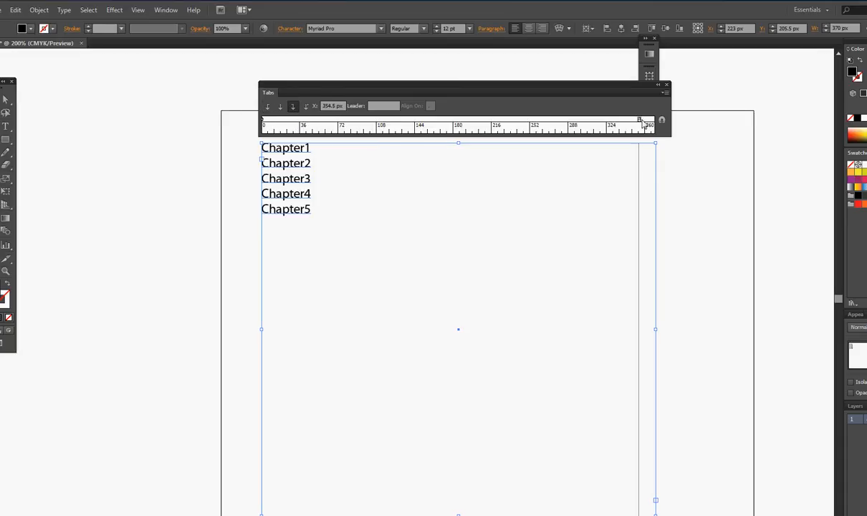
Focus the Leader field to prepare entering the dot leader character
left_click(384, 106)
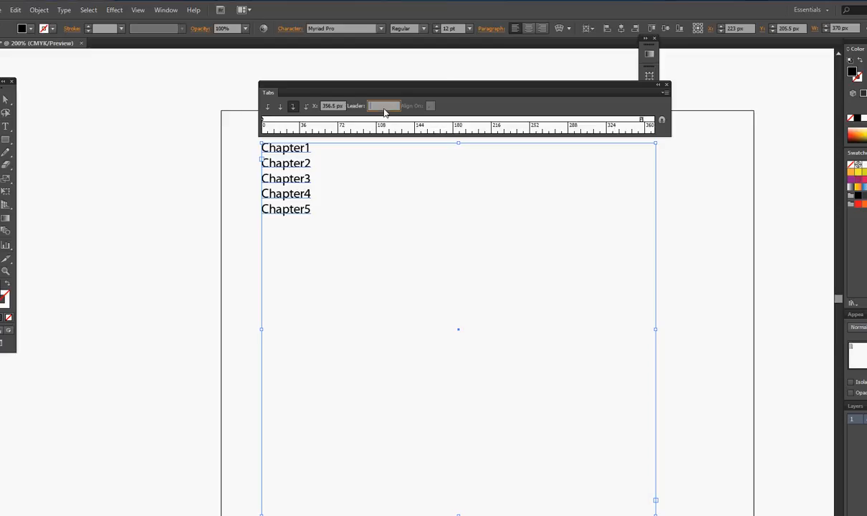